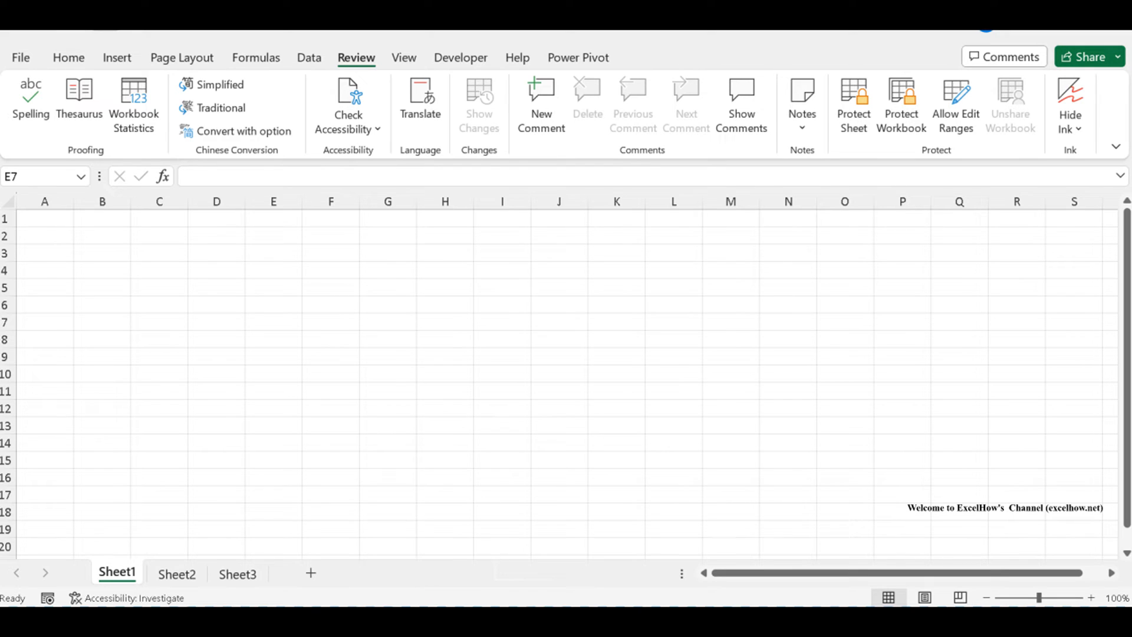
Step: Switch to Sheet2 with the Product, Jan and Feb sales table
left_click(67, 58)
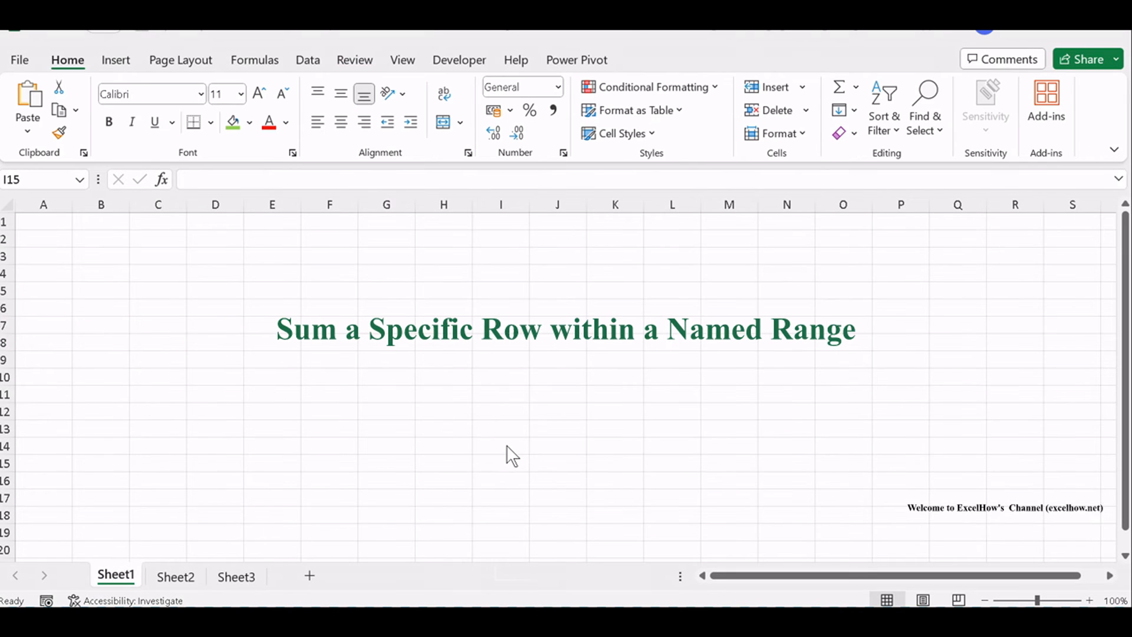
mouse_move(501, 443)
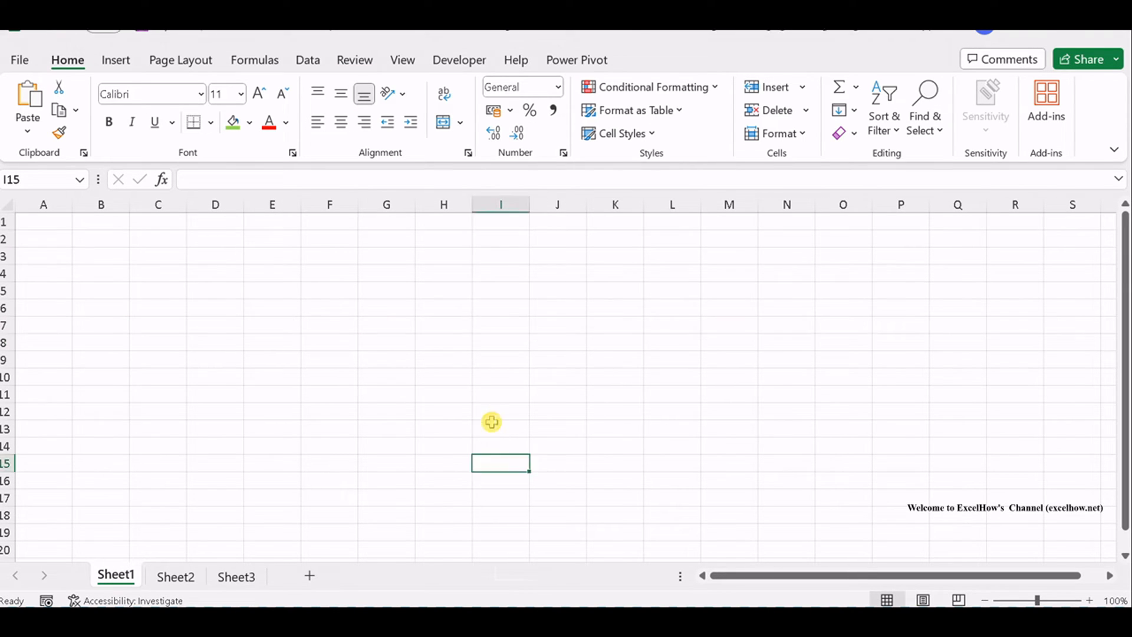
left_click(174, 576)
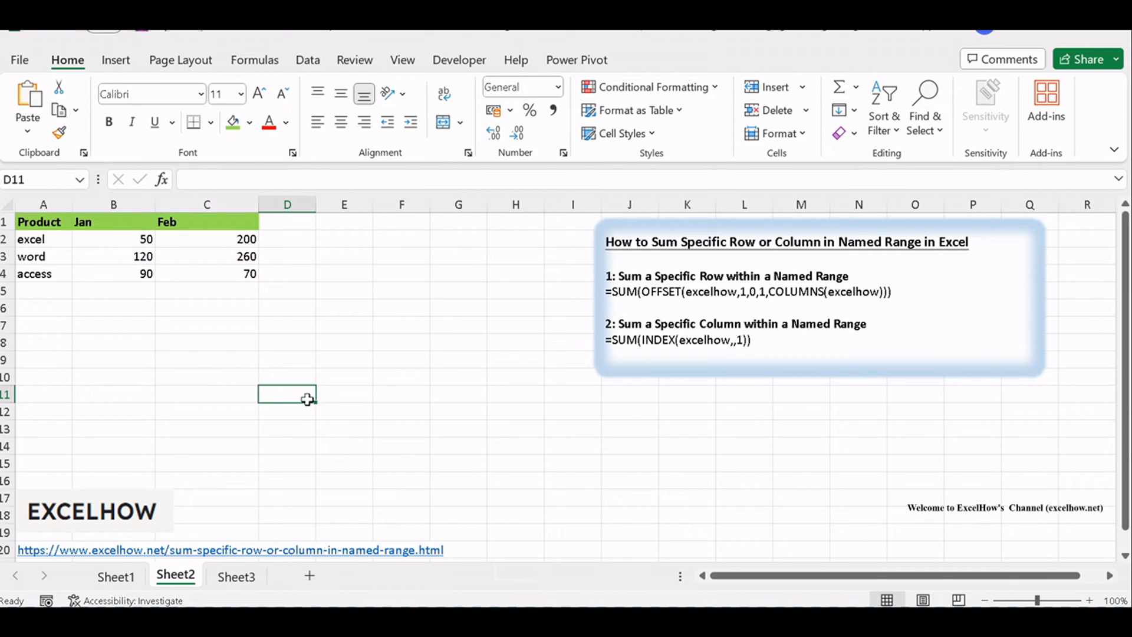
Step: Enter =SUM(OFFSET(excelhow,1,0,1,COLUMNS(excelhow))) in E1 and confirm it shows 380
left_click(344, 222)
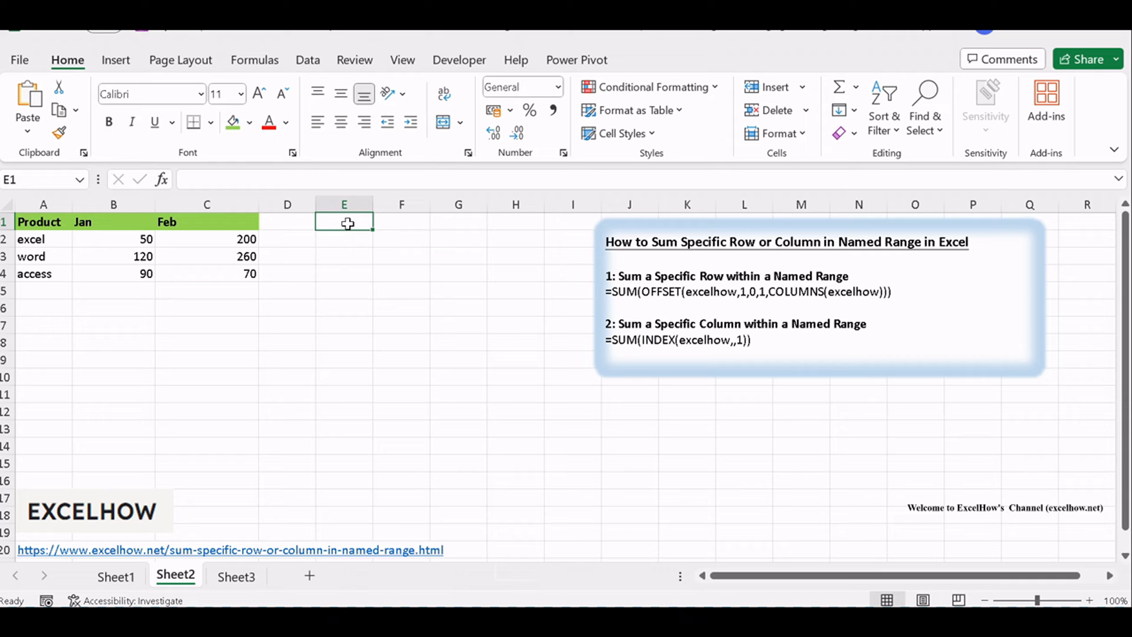
double_click(344, 222)
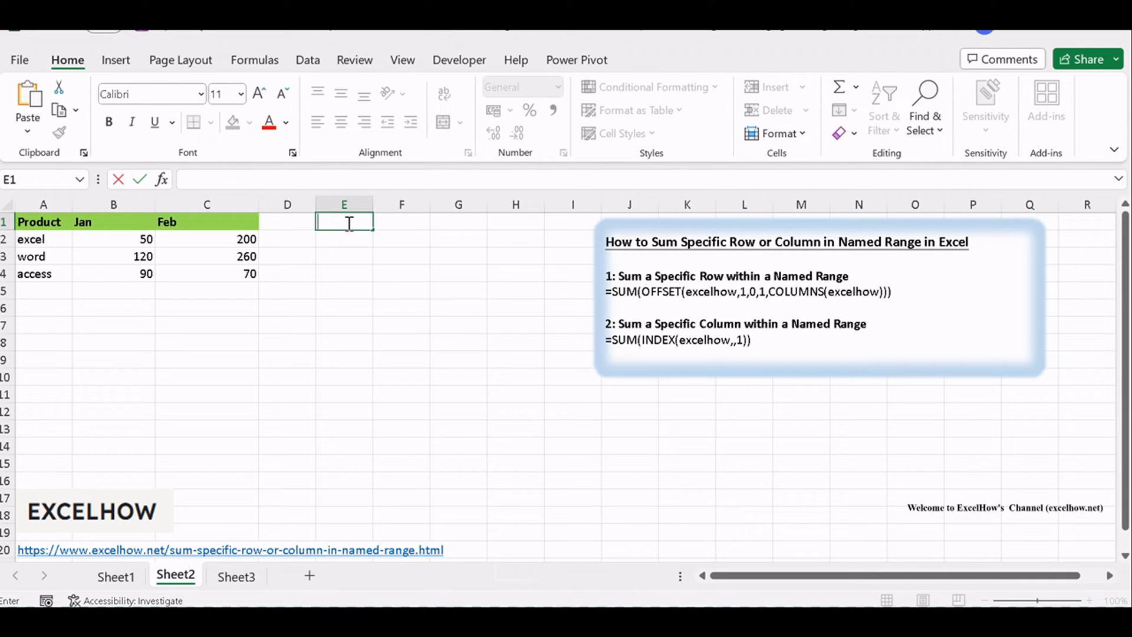
type("=SUM(OFFSET(excelhow,1,0,1,COLUMNS(excelhow)))")
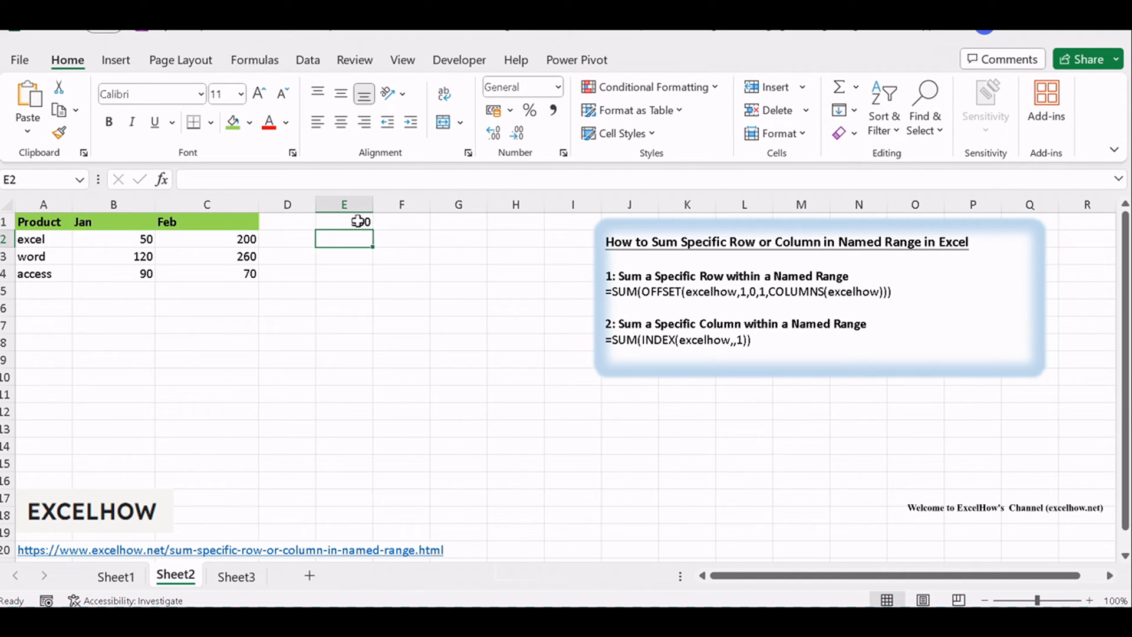
left_click(344, 221)
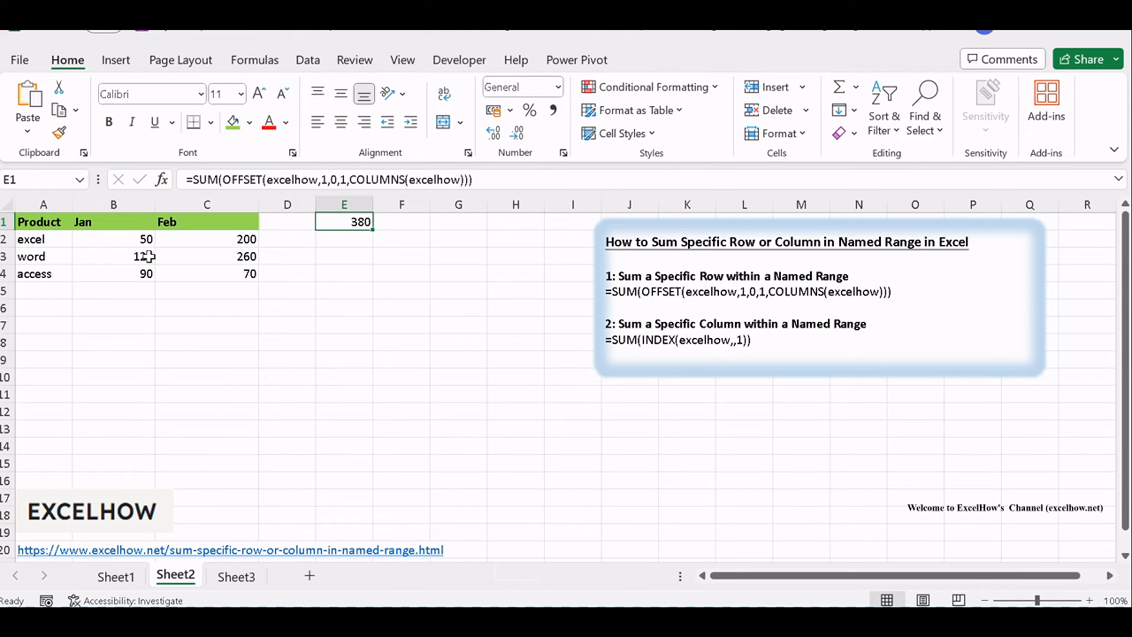
mouse_move(248, 257)
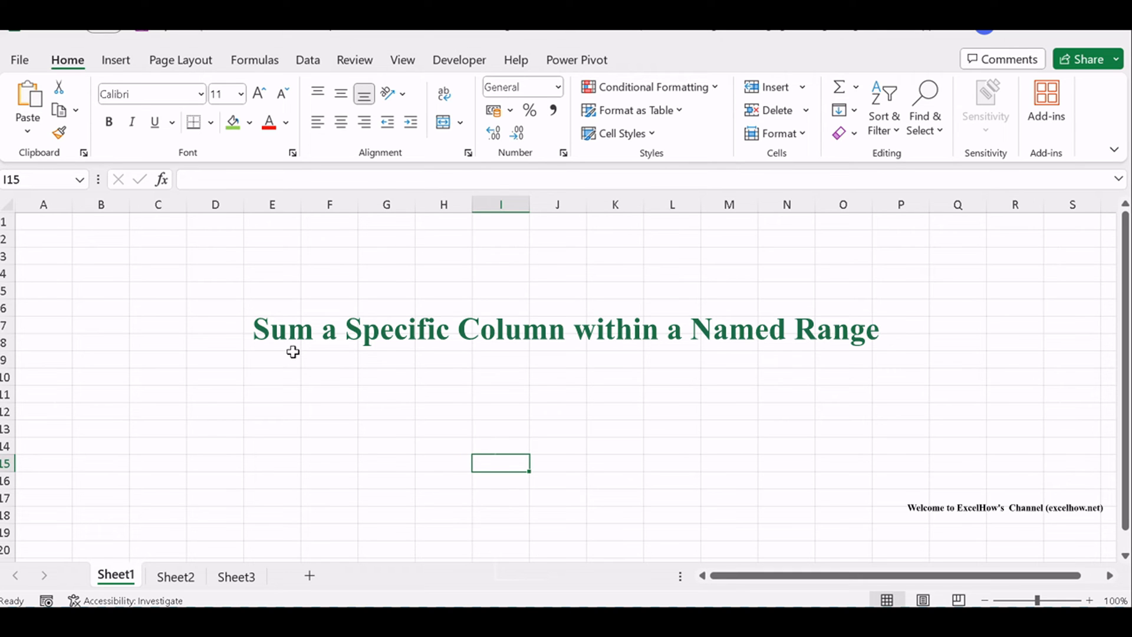
Step: Return to Sheet2 and select the excelhow range B2:C4, totalling 790
left_click(175, 576)
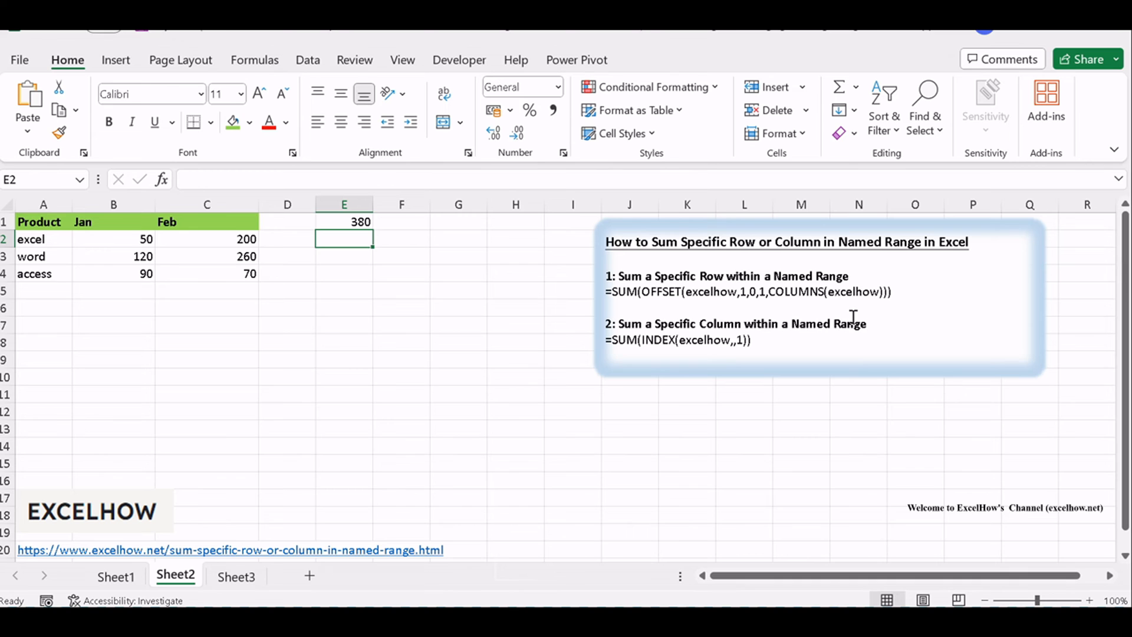
left_click(113, 239)
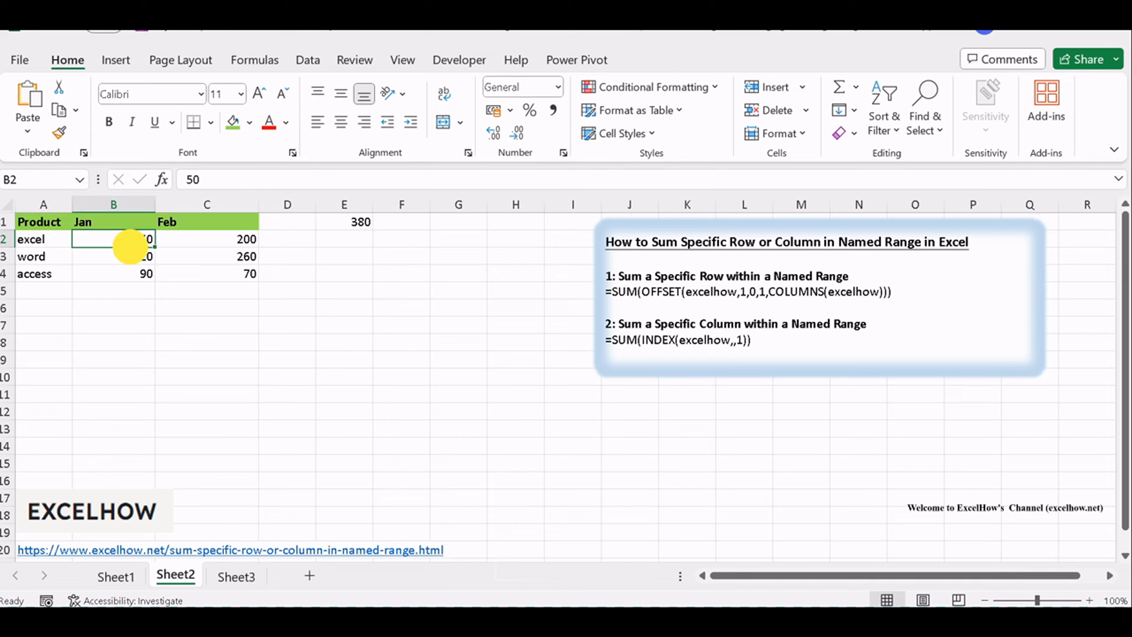
left_click_drag(113, 239, 206, 255)
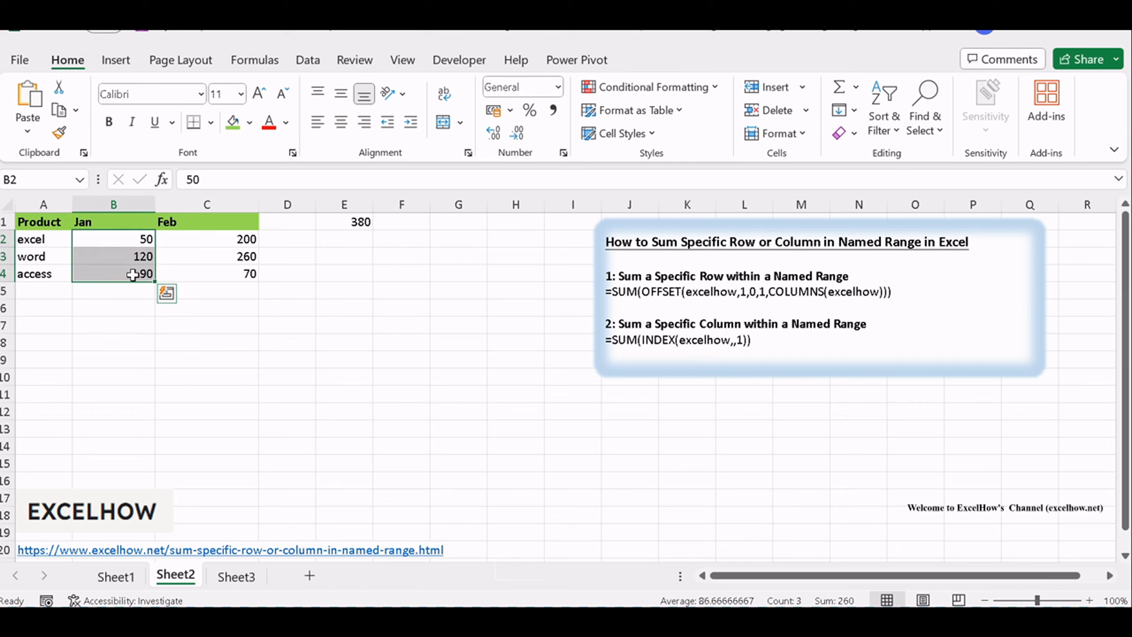
left_click_drag(113, 238, 207, 273)
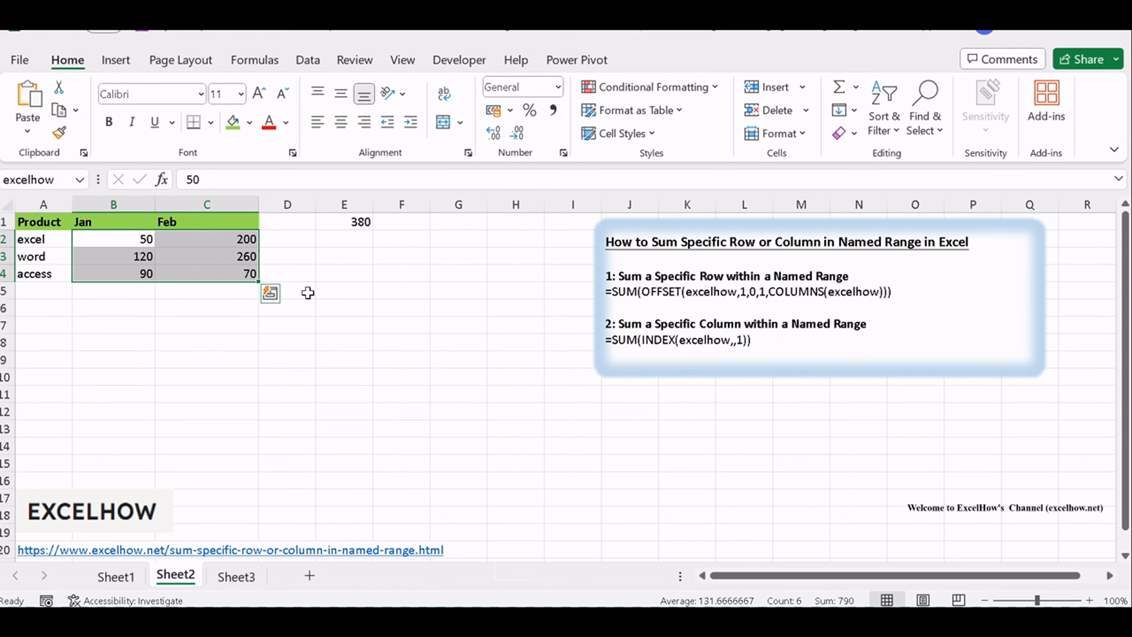
Step: Enter =SUM(INDEX(excelhow,,1)) in E2 to total the Jan column
left_click(458, 324)
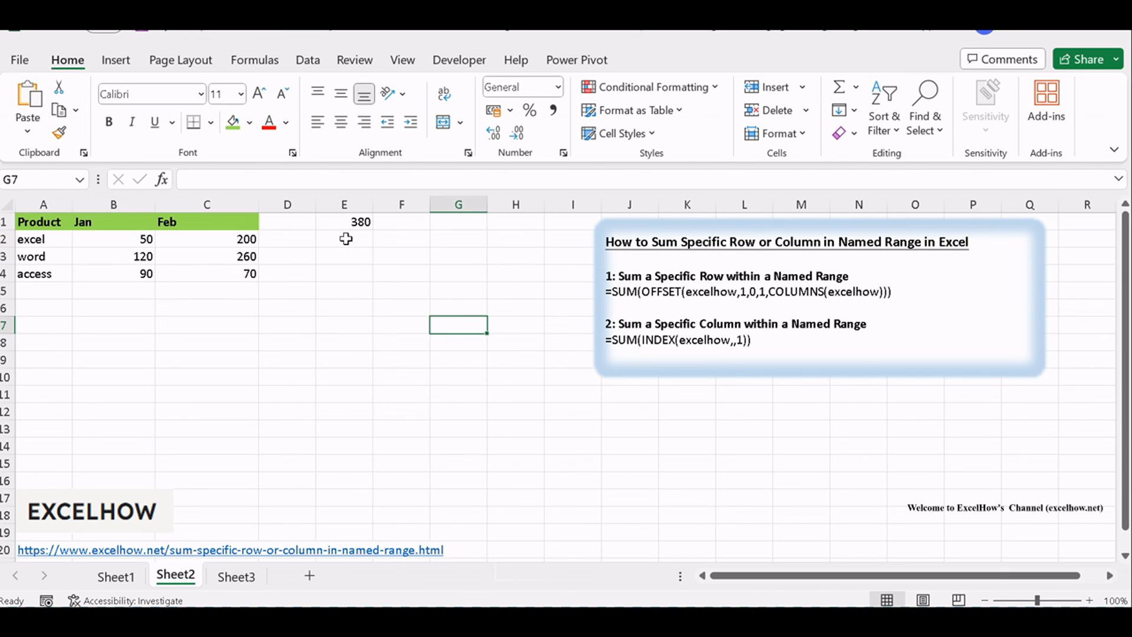
type("=SUM(INDEX(excelhow,,1))")
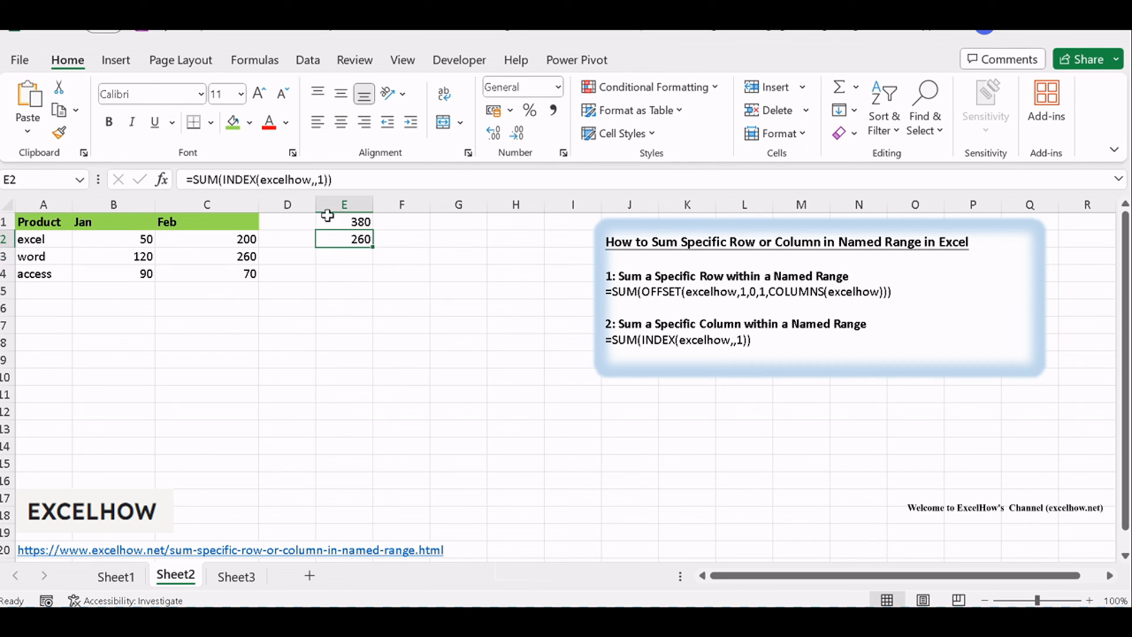
mouse_move(321, 179)
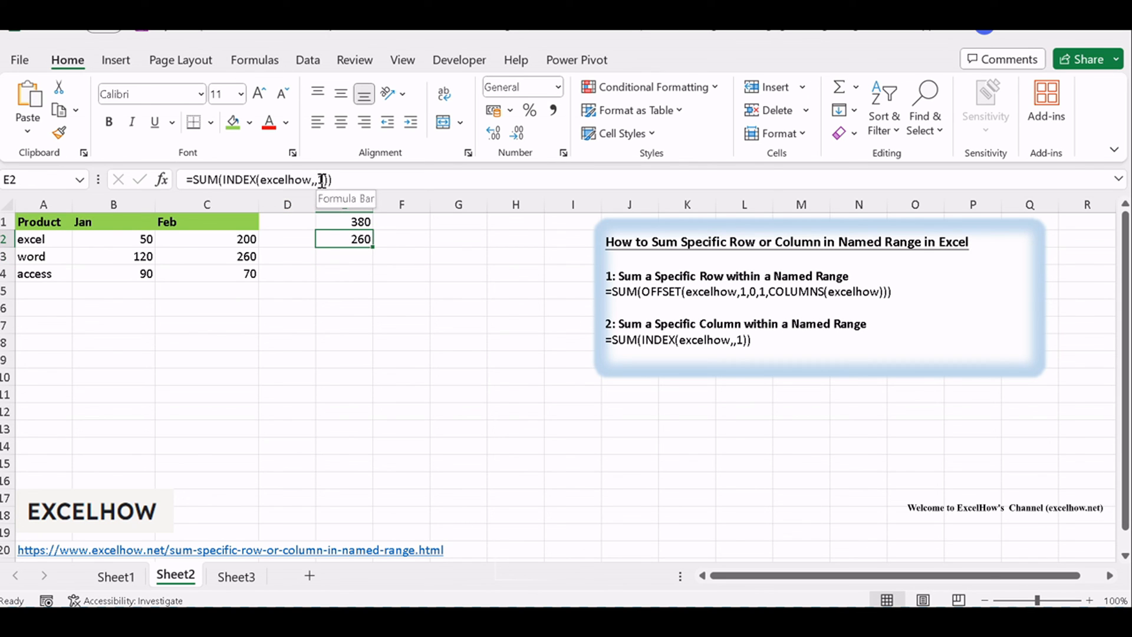